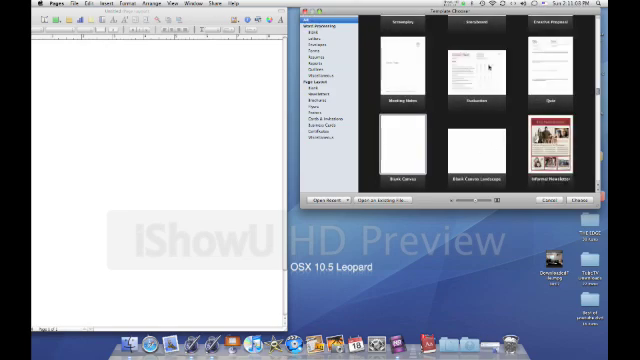
Insert a rounded rectangle from Shapes in both documents and enlarge the new shape.
scroll("down", 3)
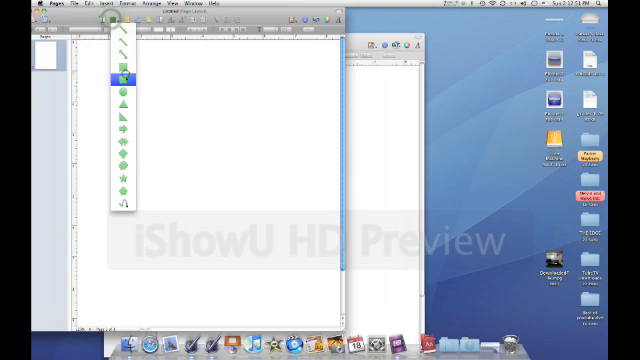
left_click(123, 69)
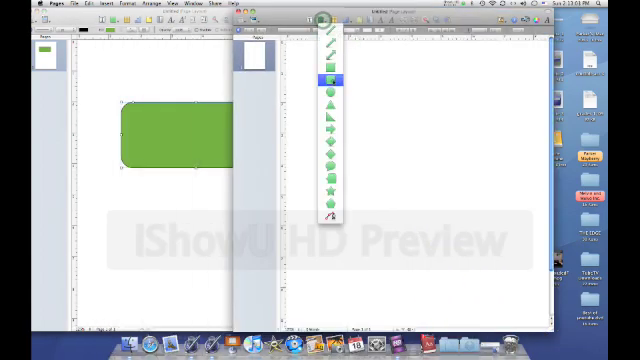
left_click(330, 99)
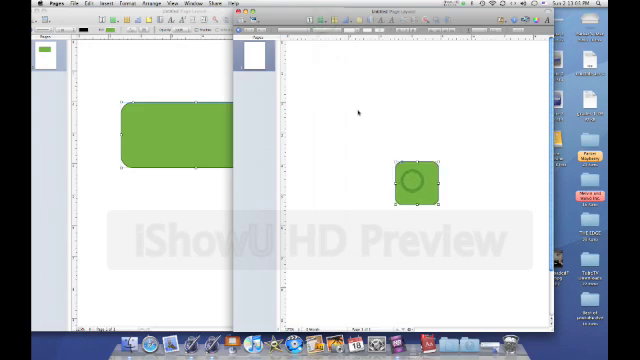
left_click_drag(420, 180, 357, 125)
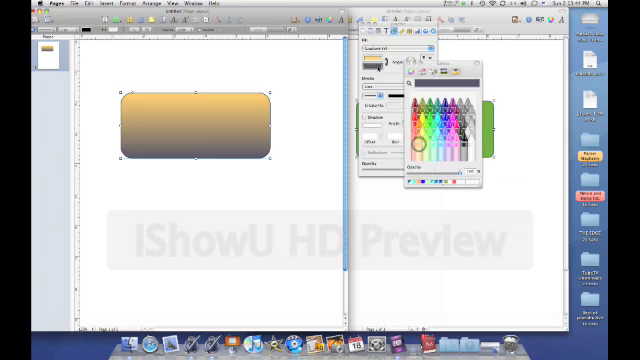
Recolour the first rectangle's gradient fill from pink-red to yellow.
left_click(417, 147)
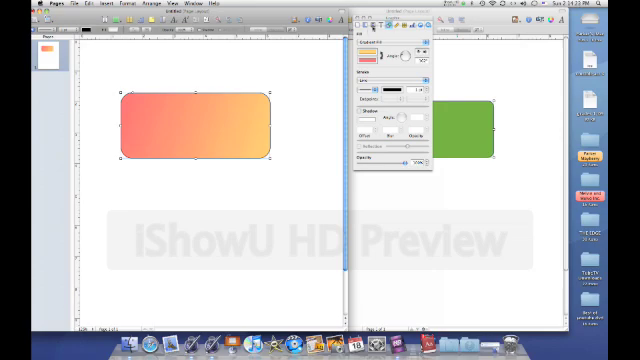
Insert a line below the gradient rectangle and give it a brush stroke with arrow endpoints.
left_click(117, 22)
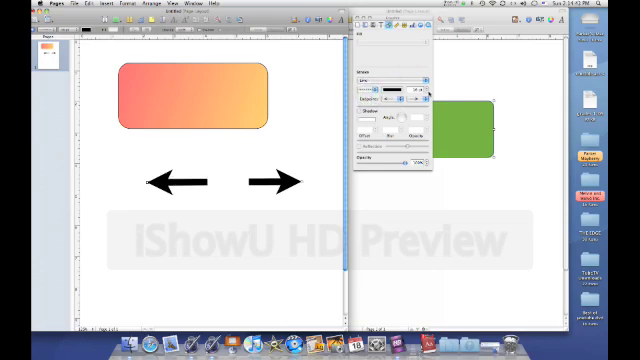
left_click(415, 95)
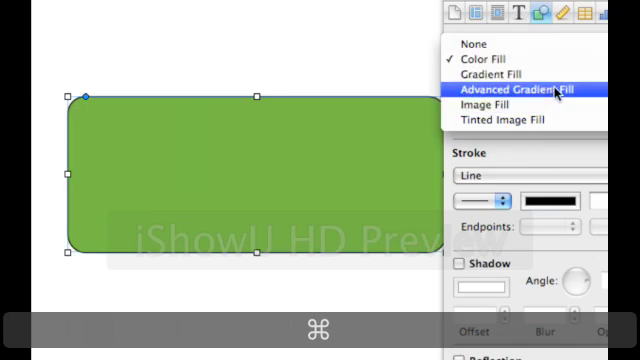
Switch the second document's green rectangle to an advanced gradient fill in reds.
left_click(519, 91)
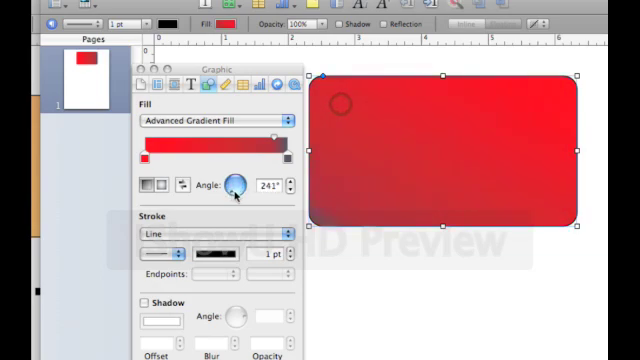
Adjust the green and red colour stops and rotate the gradient to a 19° diagonal.
left_click_drag(237, 190, 245, 180)
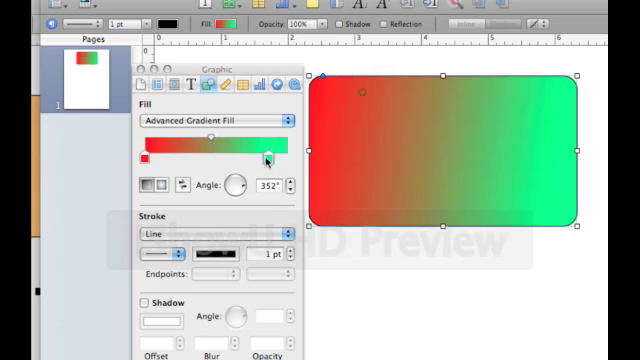
left_click_drag(268, 158, 195, 158)
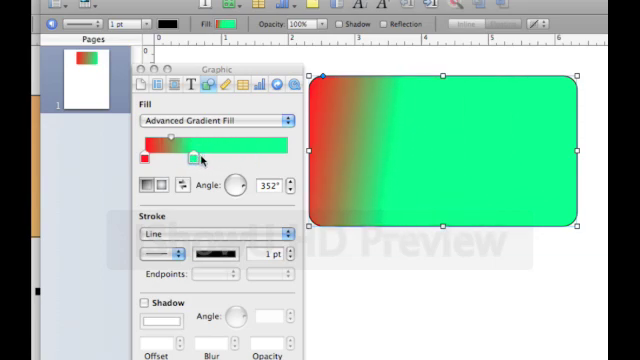
left_click_drag(194, 157, 215, 146)
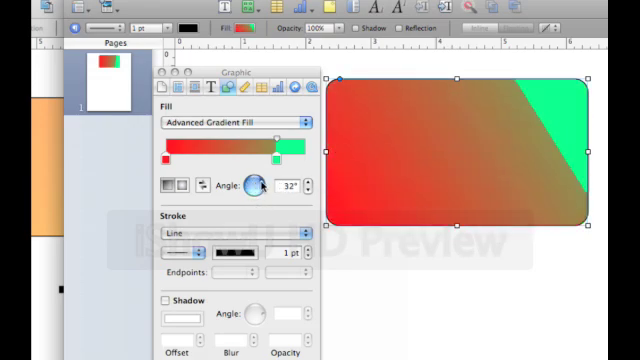
left_click_drag(258, 187, 252, 183)
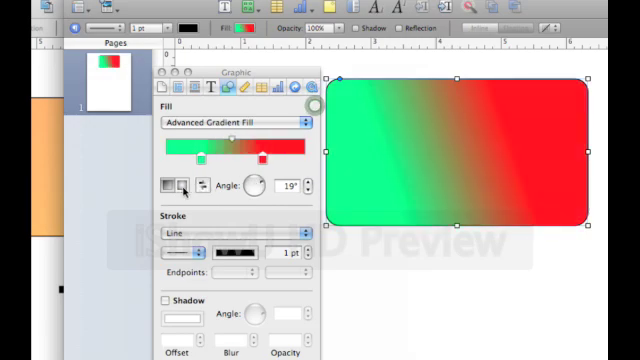
mouse_move(182, 186)
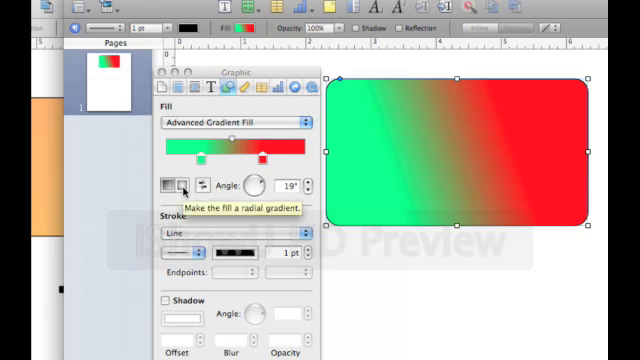
Make the fill a radial gradient and reposition its centre and glow on the rectangle.
left_click(177, 188)
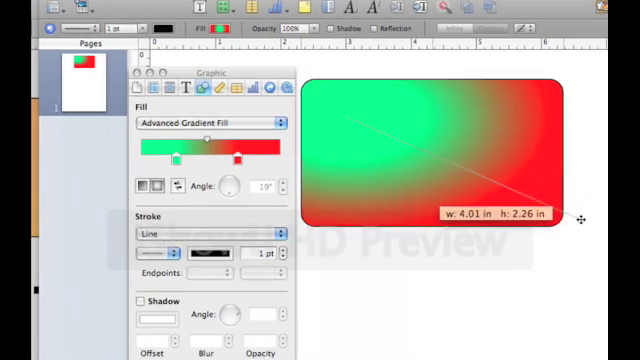
left_click_drag(578, 218, 508, 184)
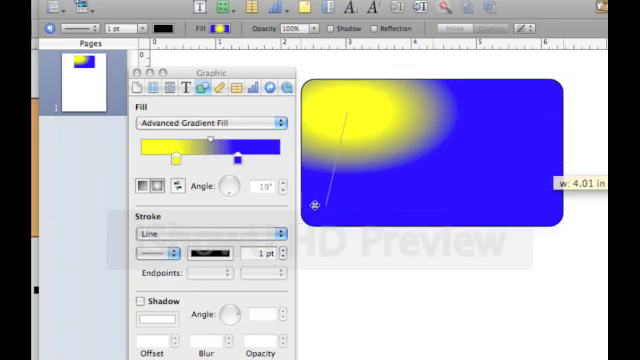
left_click_drag(313, 205, 492, 166)
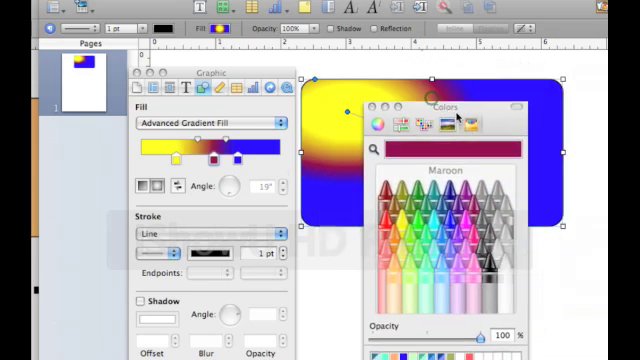
left_click(377, 98)
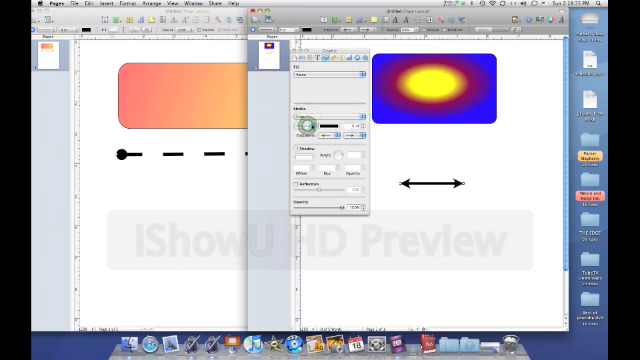
Apply a rough brush stroke style to the arrow lines in both documents.
left_click(314, 128)
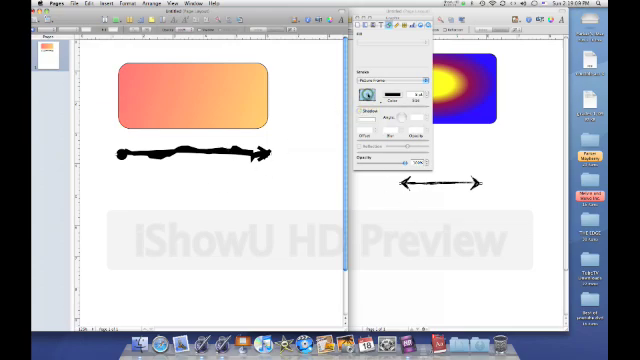
left_click(380, 77)
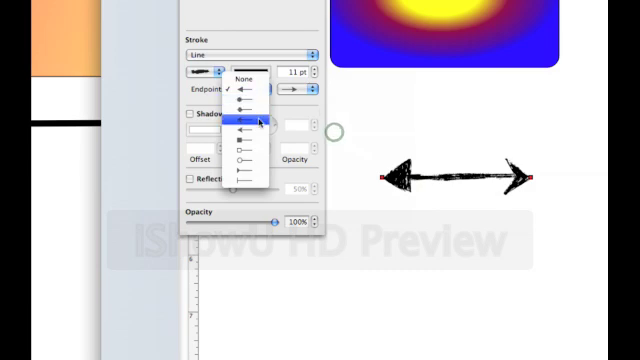
Set a circle on the line's left end and an arrowhead on its right end.
left_click(250, 118)
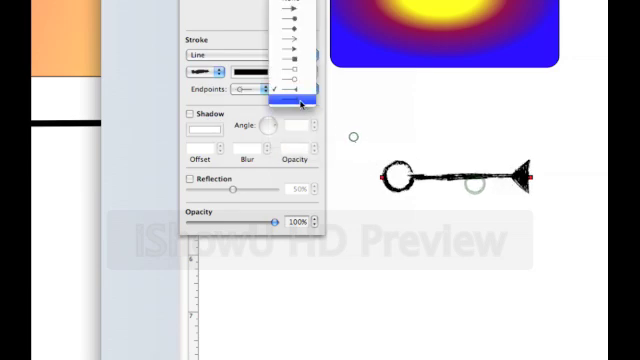
left_click(300, 98)
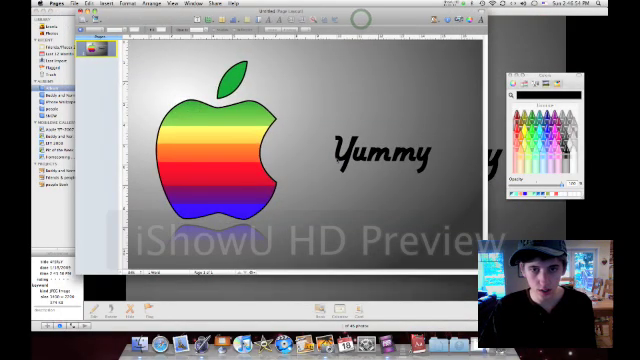
Select the rainbow Apple logo image beside the word 'Yummy'.
left_click(220, 150)
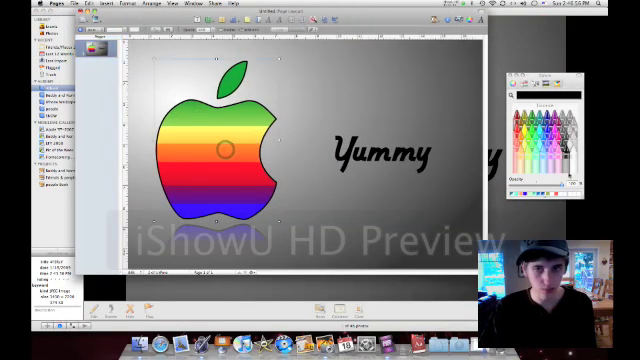